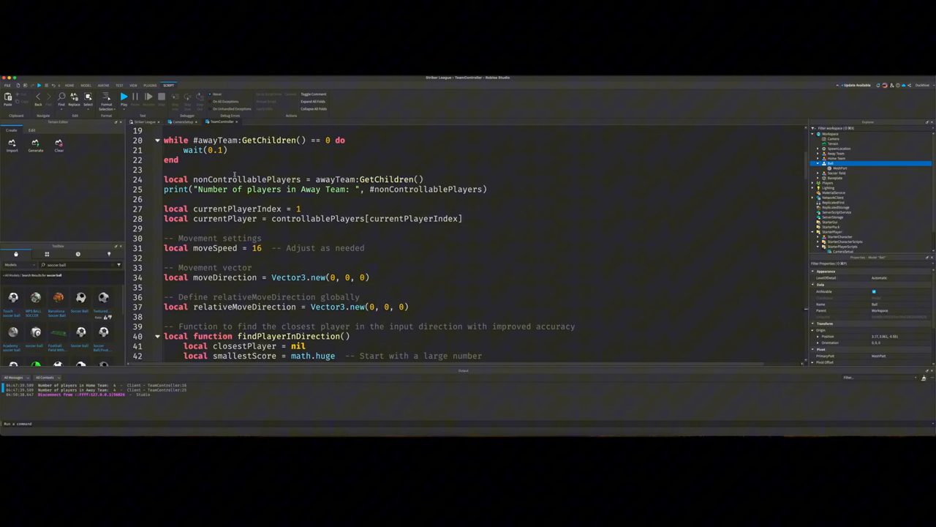
- Scroll through the soccer script to the gamepad input section and highlight Enum.KeyCode.ButtonA
{"action": "scroll", "scroll_direction": "up", "scroll_amount": 3}
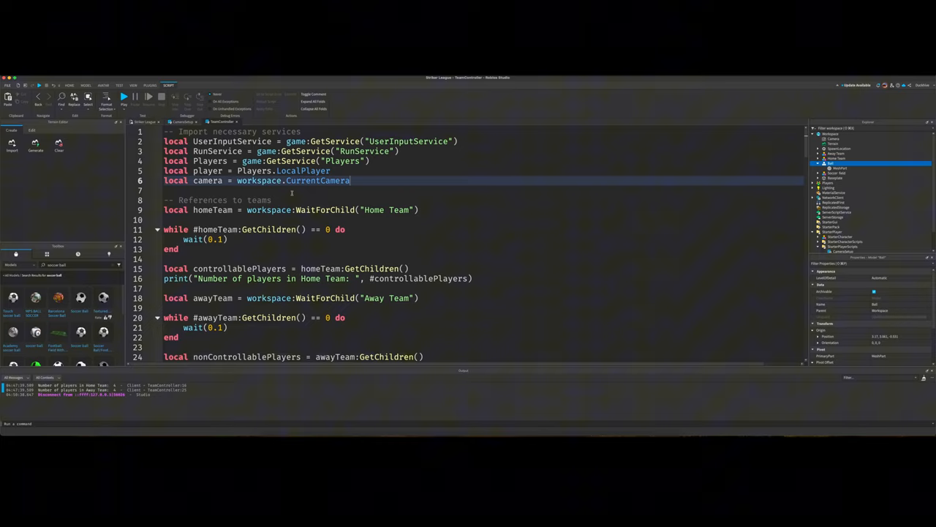
{"action": "scroll", "scroll_direction": "down", "scroll_amount": 3}
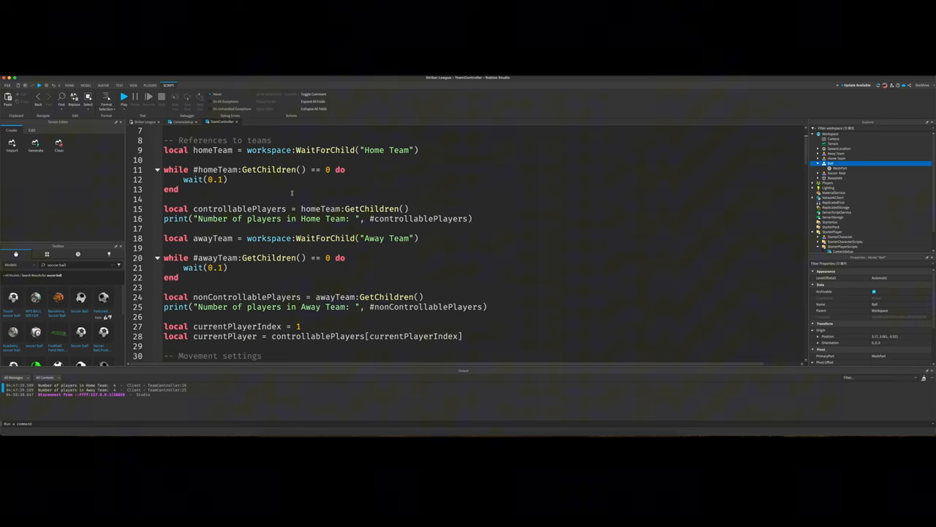
{"action": "scroll", "scroll_direction": "down", "scroll_amount": 3}
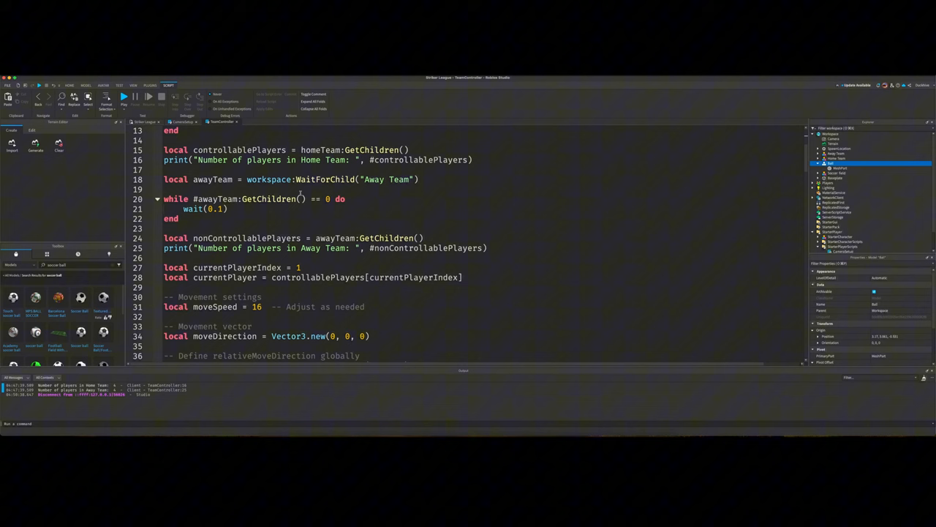
{"action": "scroll", "scroll_direction": "down", "scroll_amount": 3}
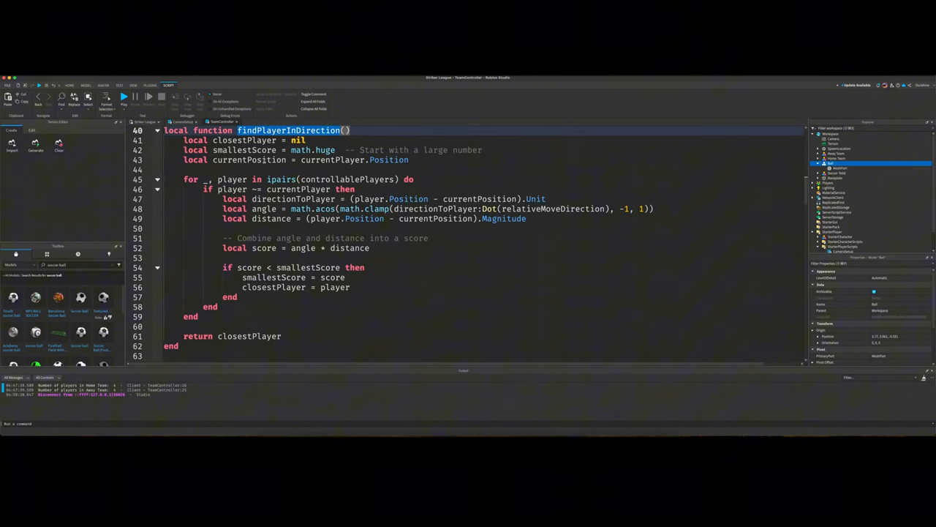
{"action": "scroll", "scroll_direction": "down", "scroll_amount": 3}
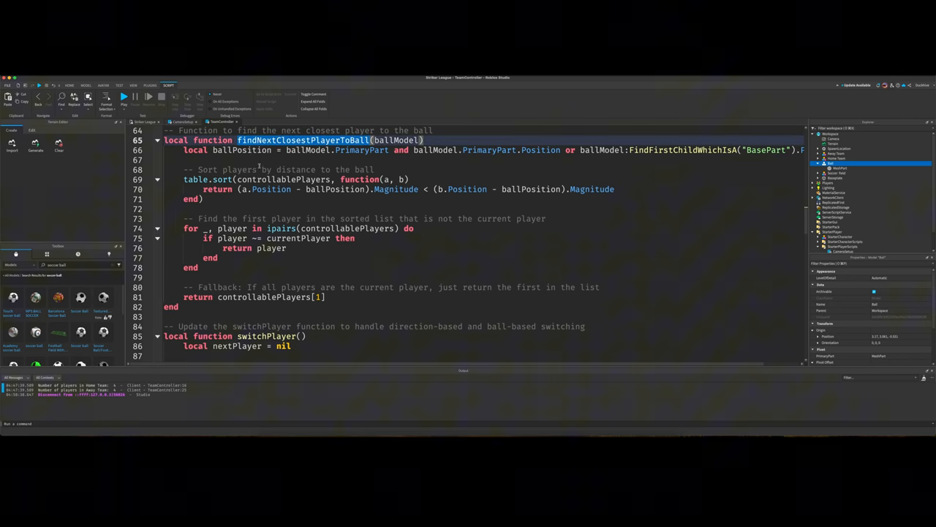
{"action": "scroll", "scroll_direction": "down", "scroll_amount": 3}
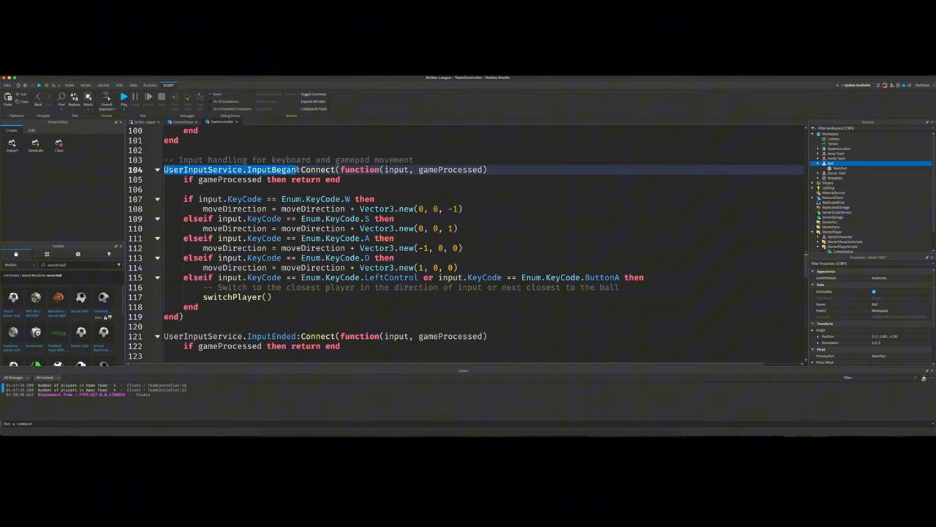
{"action": "scroll", "scroll_direction": "down", "scroll_amount": 3}
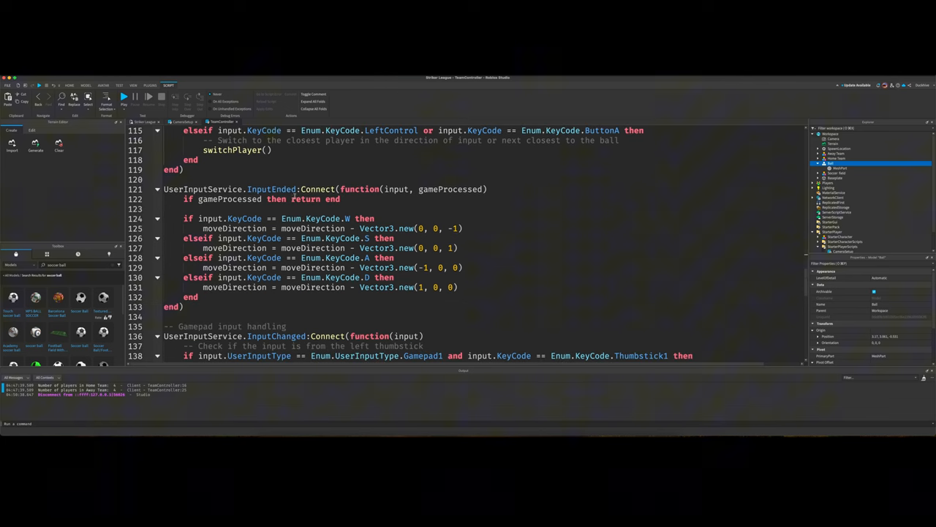
{"action": "double_click", "coordinate": [319, 189]}
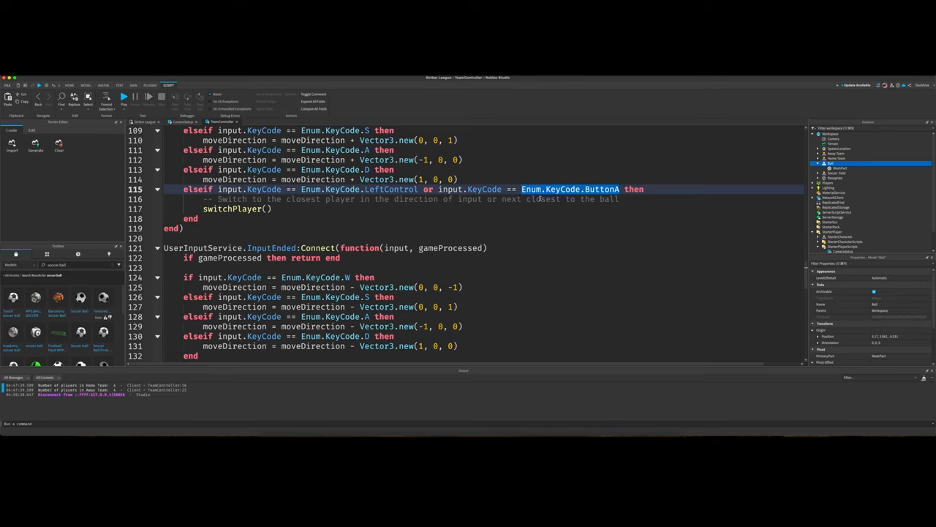
- Scroll further down through the remaining player-switching code before viewing the field scene
{"action": "scroll", "scroll_direction": "down", "scroll_amount": 3}
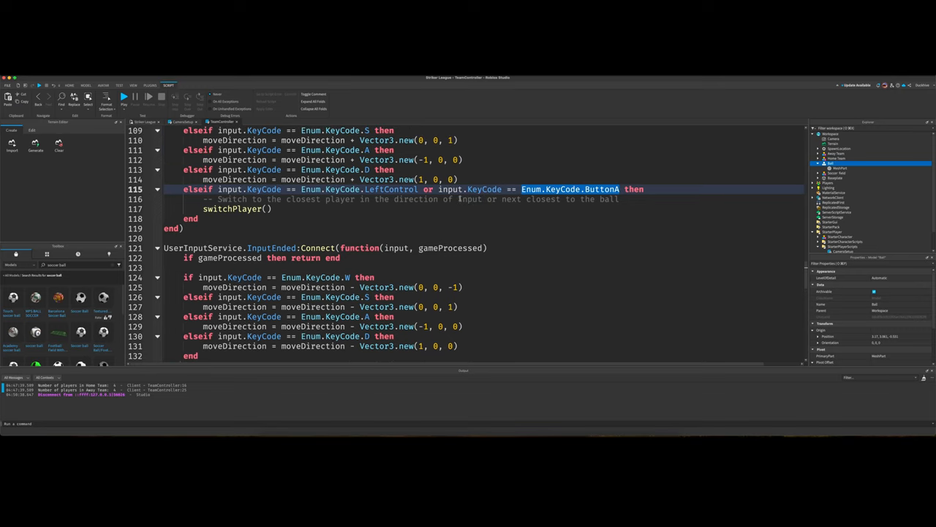
{"action": "scroll", "scroll_direction": "down", "scroll_amount": 3}
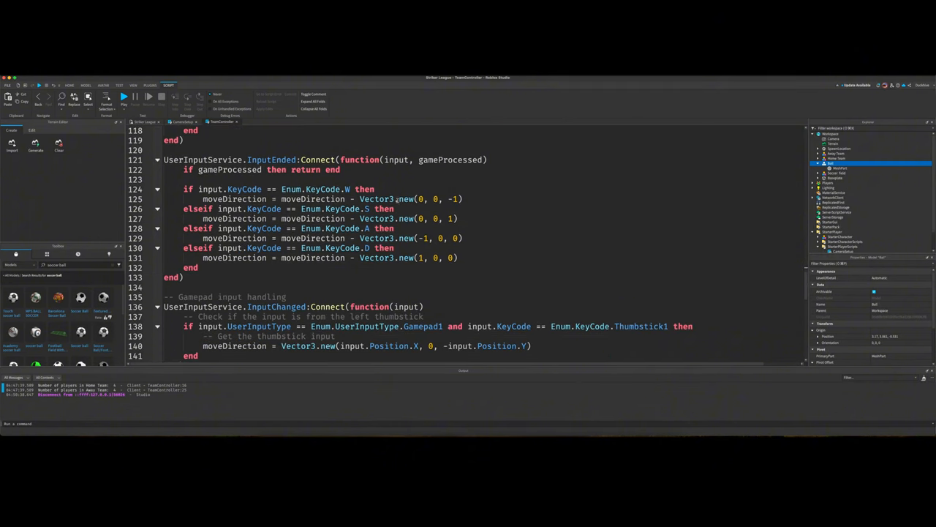
{"action": "scroll", "scroll_direction": "down", "scroll_amount": 3}
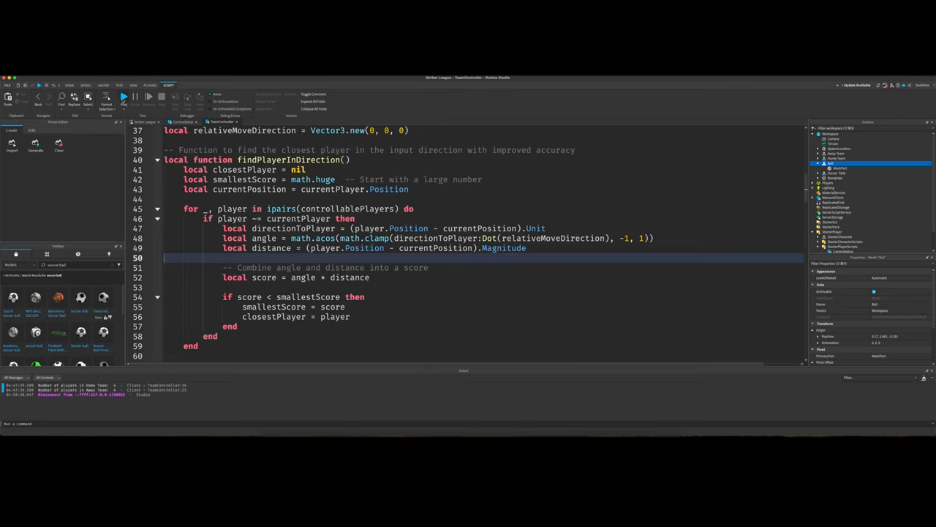
{"action": "mouse_move", "coordinate": [125, 99]}
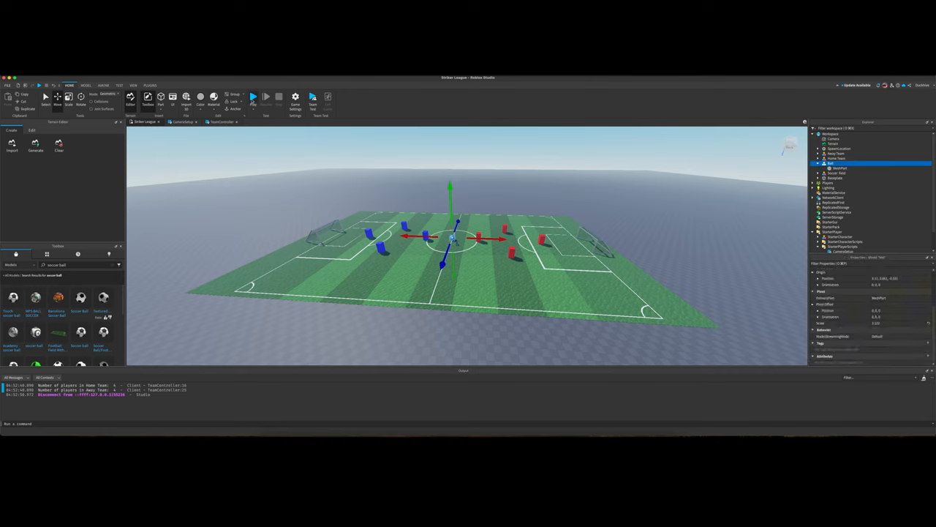
{"action": "mouse_move", "coordinate": [253, 97]}
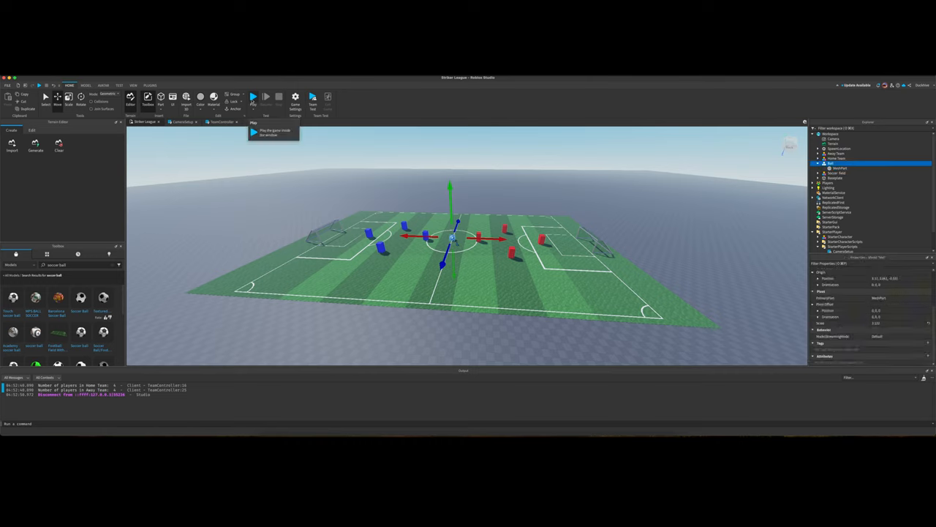